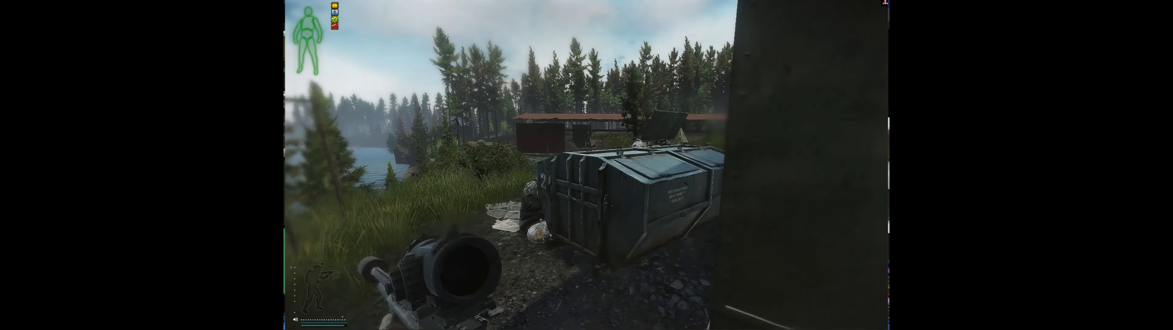
Step: Bring up the character inventory, glance at the Health status, then return to the Gear view
key("tab")
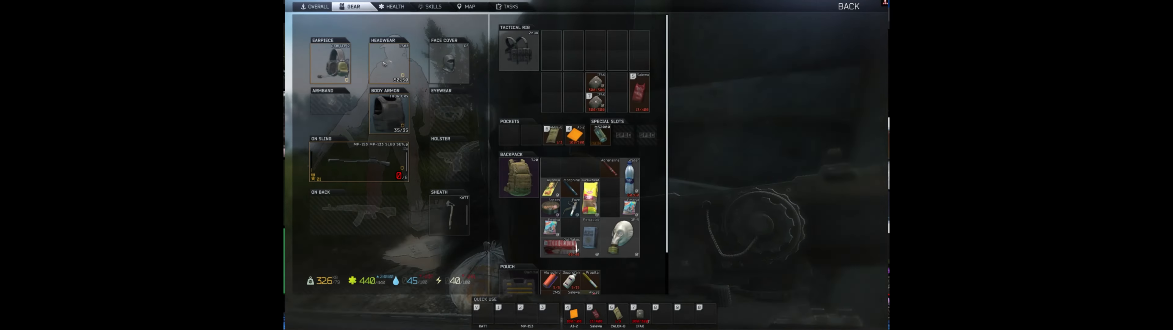
left_click(394, 7)
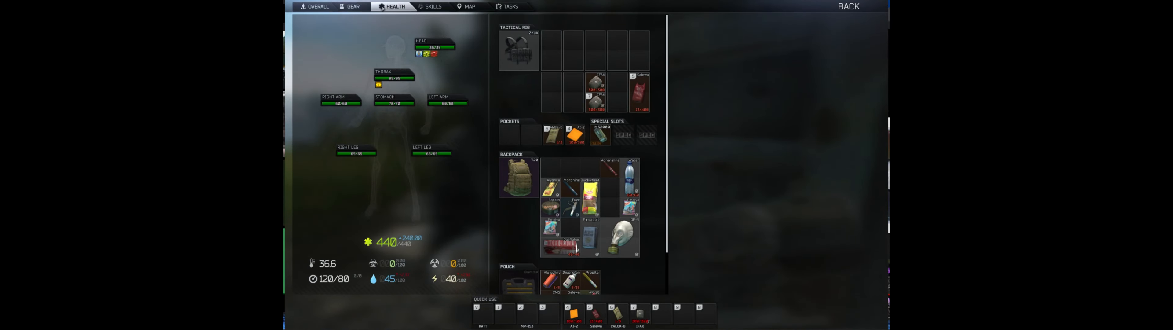
left_click(351, 6)
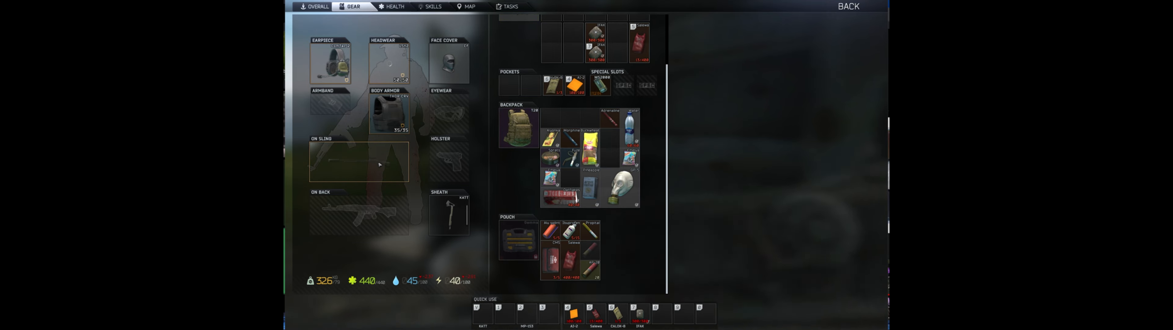
mouse_move(453, 127)
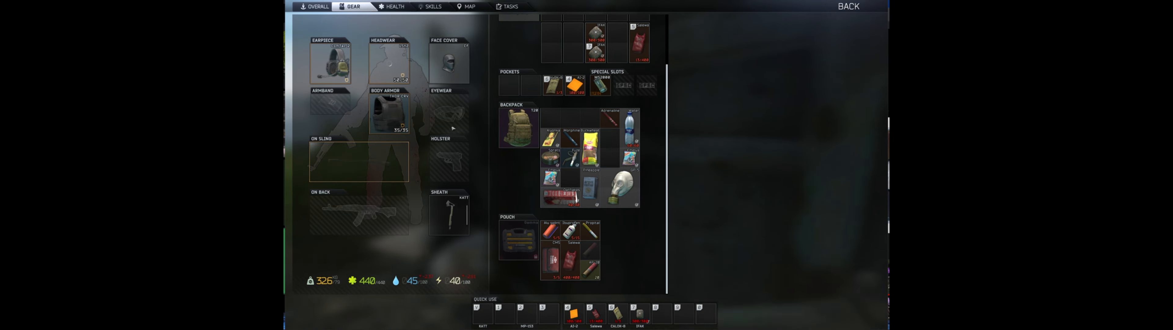
mouse_move(394, 116)
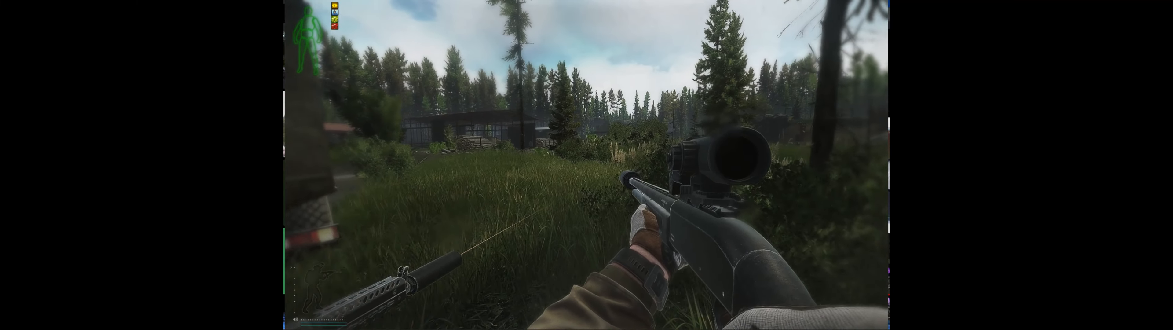
mouse_move(587, 165)
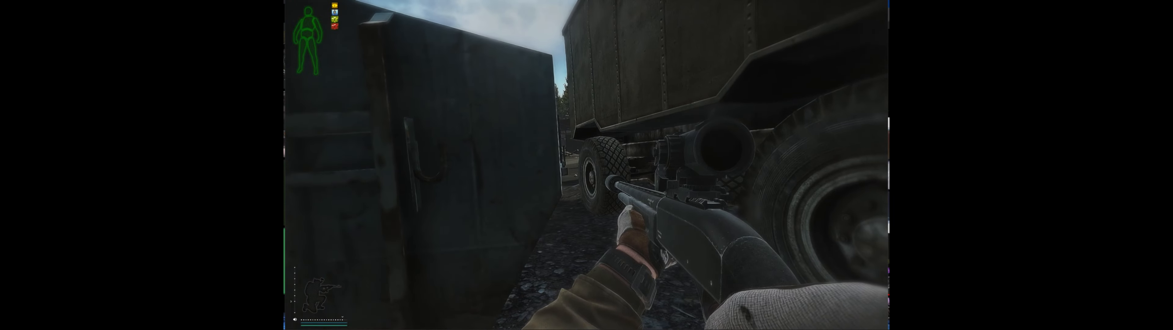
Step: Aim down the rifle's scope near the parked trucks and adjust the zoom
right_click(587, 164)
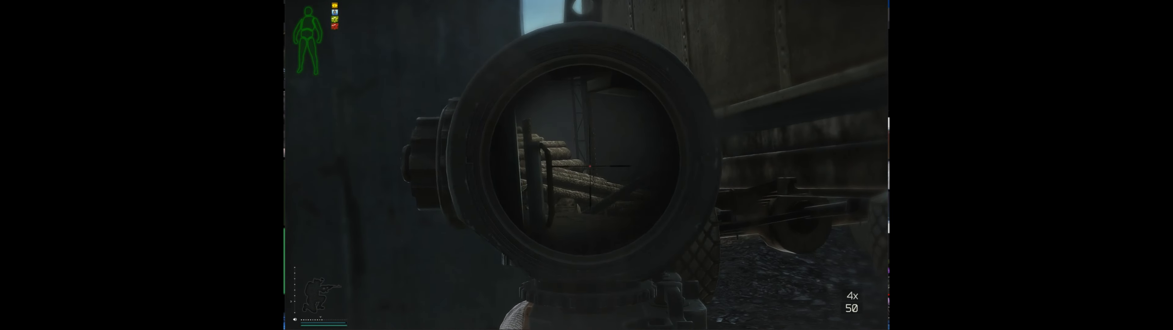
scroll("down", 3)
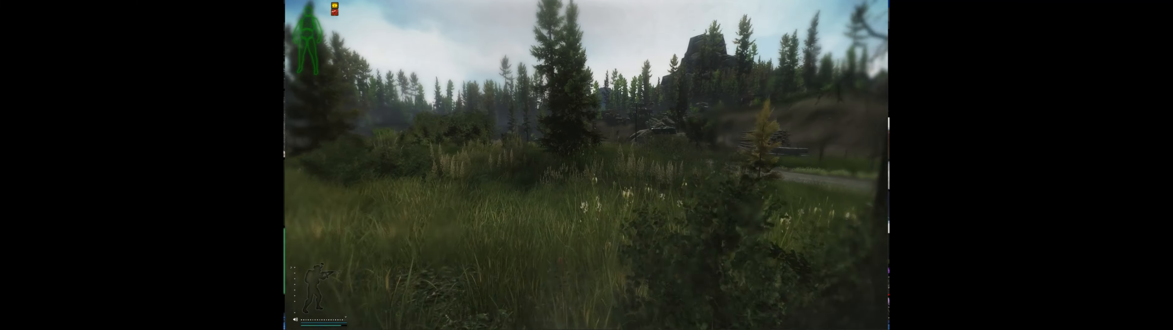
Step: Aim down the weapon's sights while pushing into the tall grass toward the hillside
right_click(586, 164)
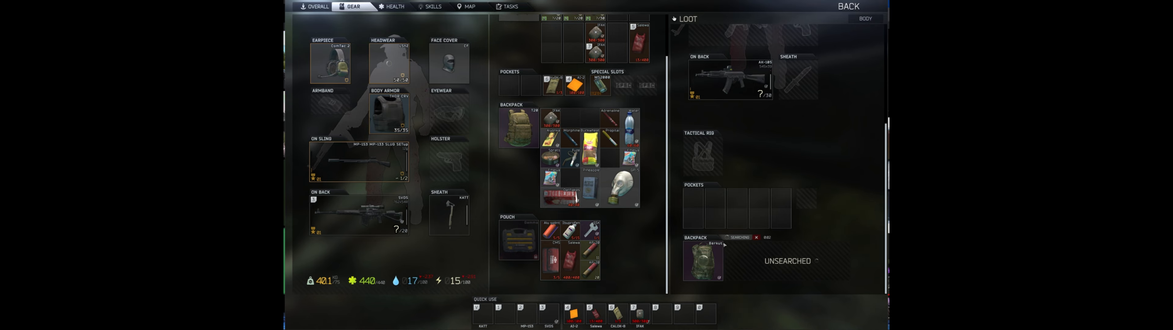
Step: Search the fallen enemy's body for loot, then bring up the GeForce Experience overlay
left_click(737, 237)
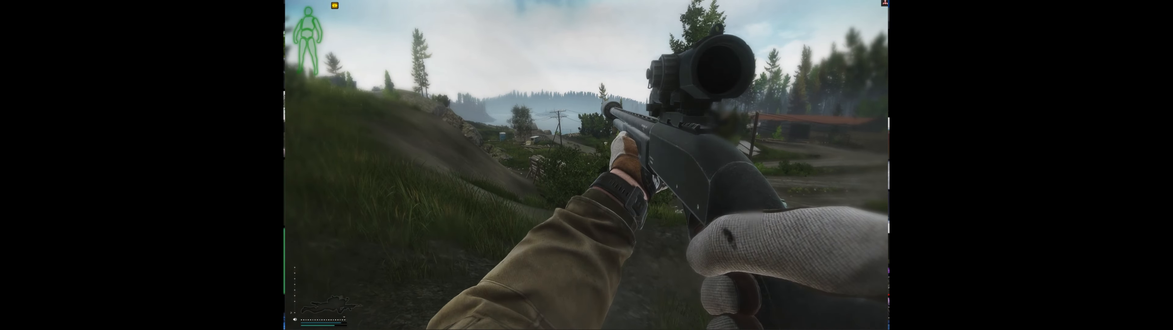
key("alt+z")
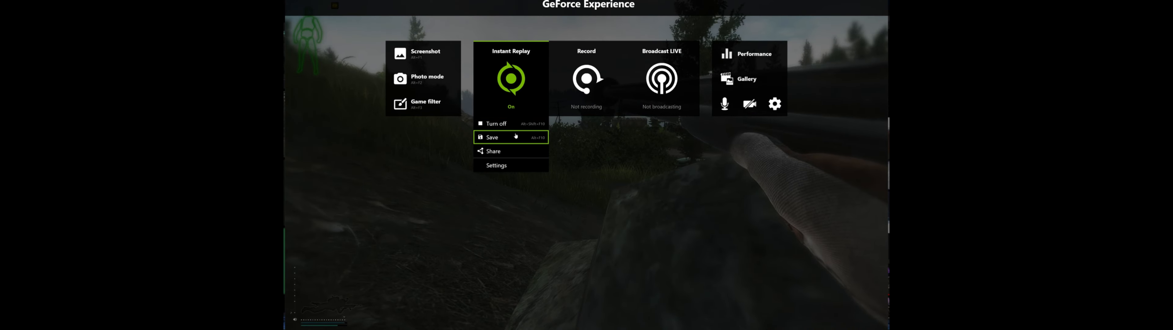